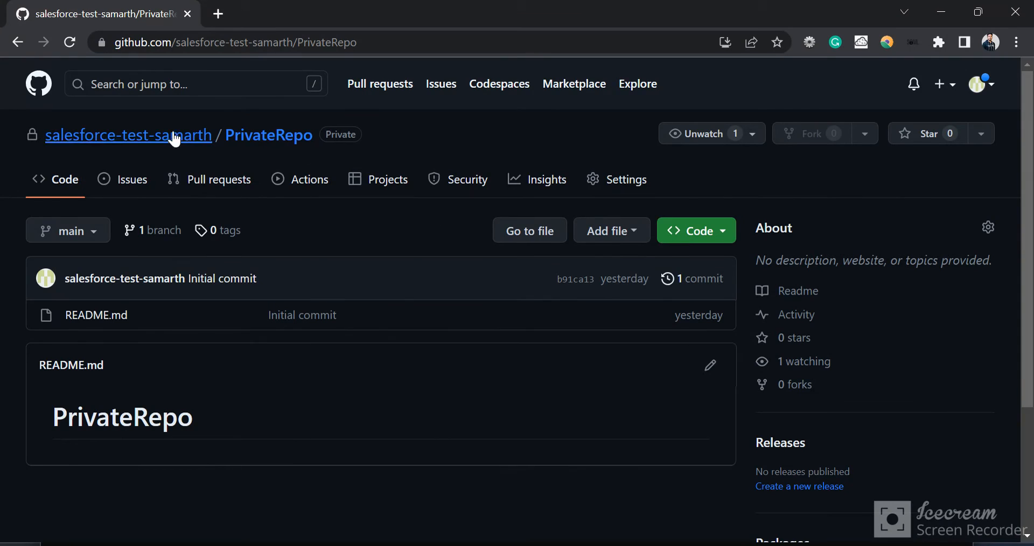
mouse_move(105, 143)
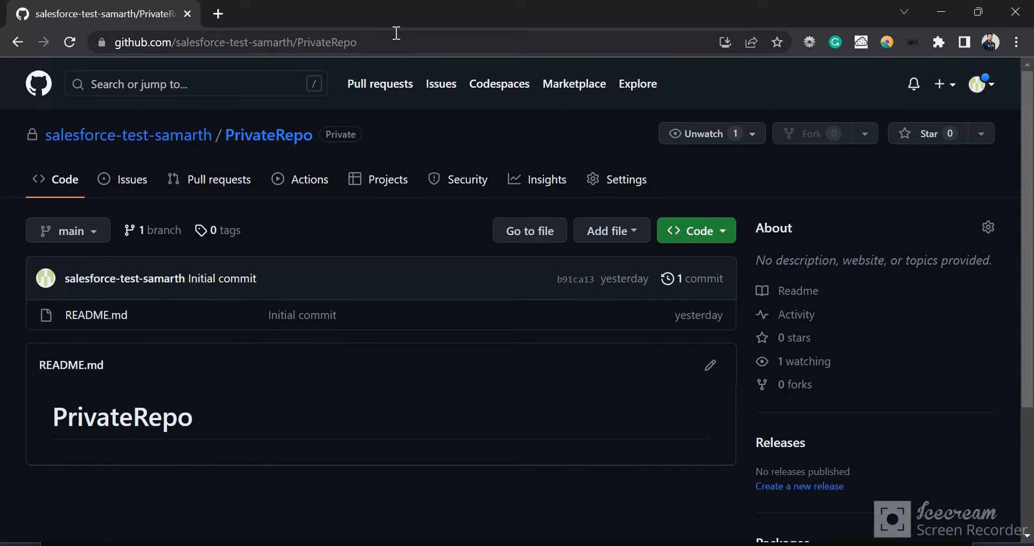
click(234, 43)
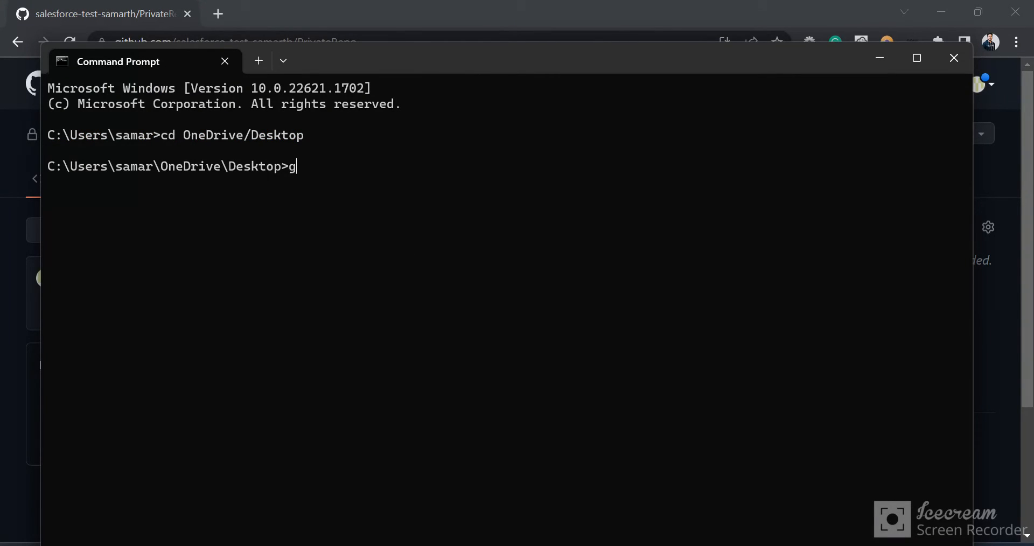
text(it clone)
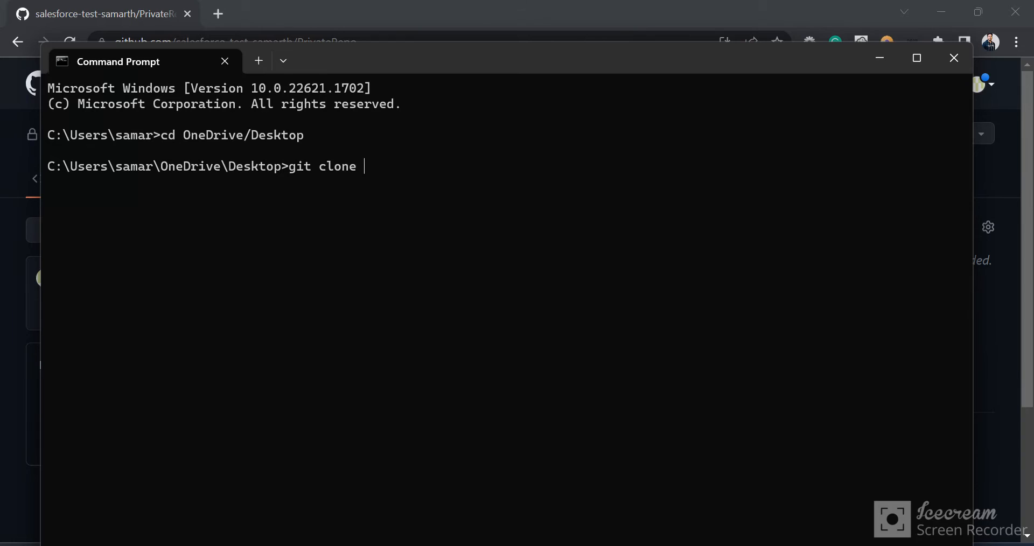
text(https://github.com/salesforce-test-samarth/PrivateRepo)
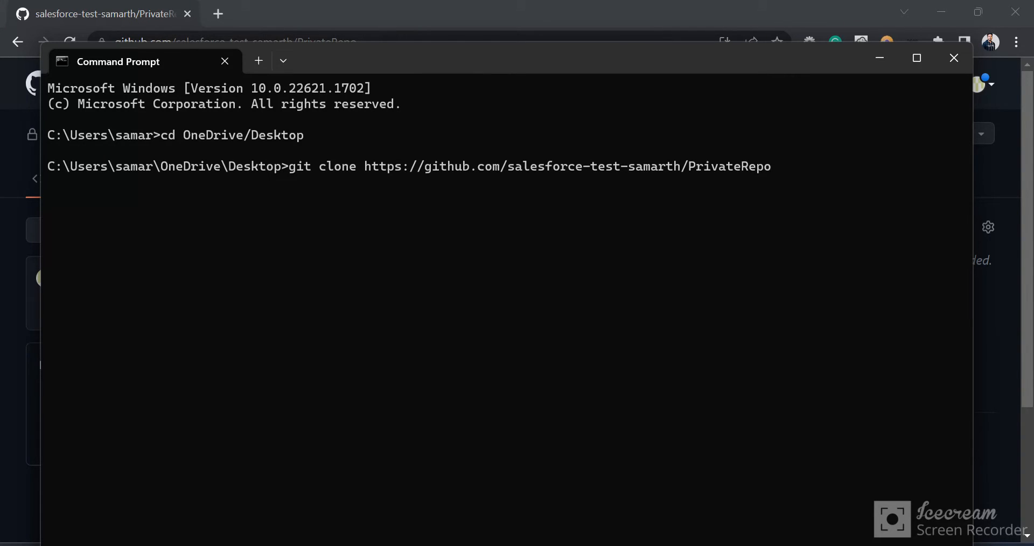
key(Enter)
text(1)
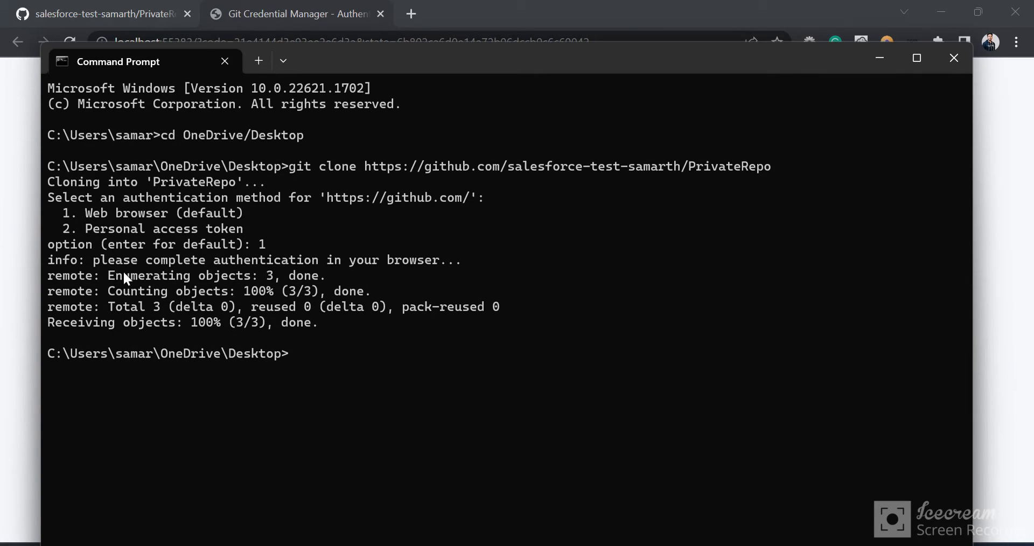
mouse_move(269, 265)
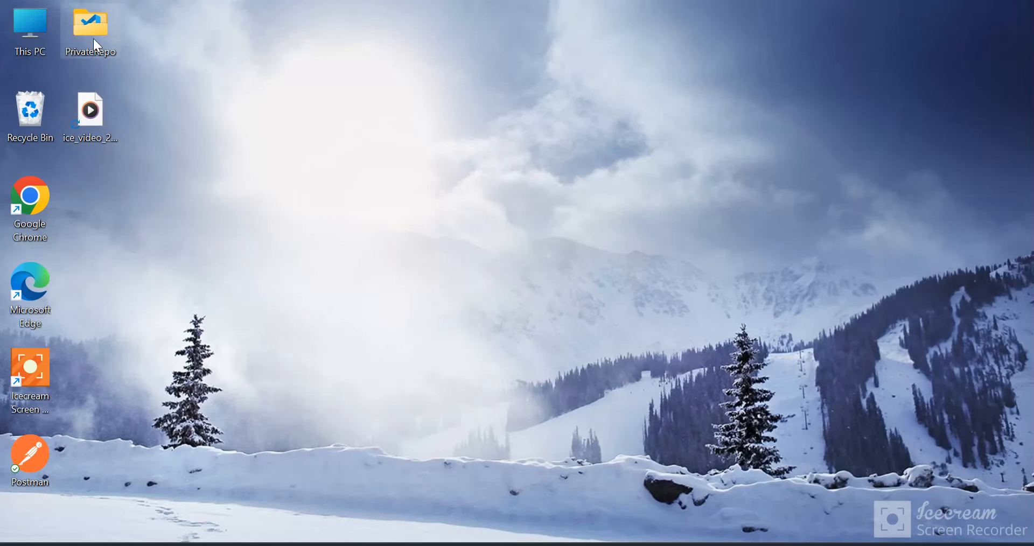
mouse_move(97, 37)
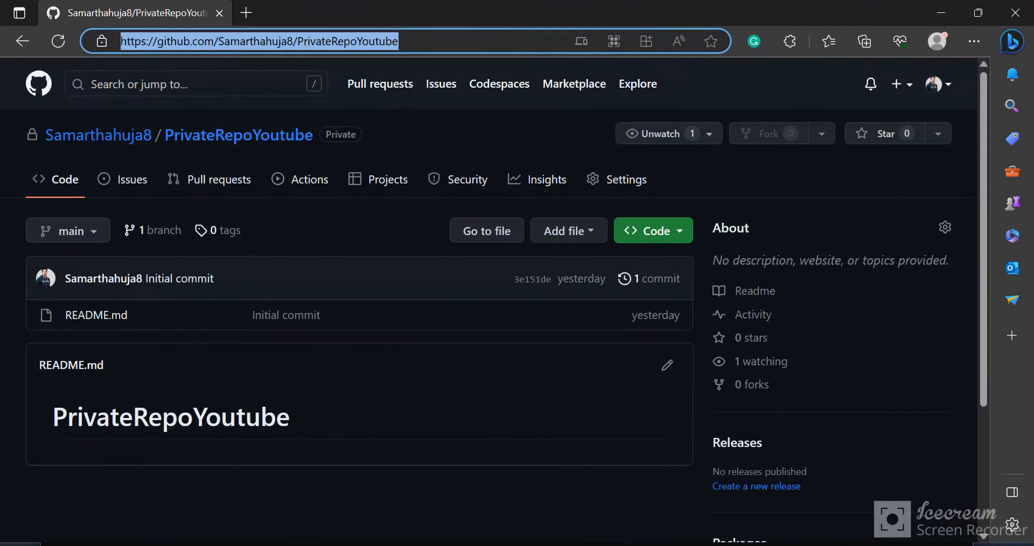
mouse_move(135, 129)
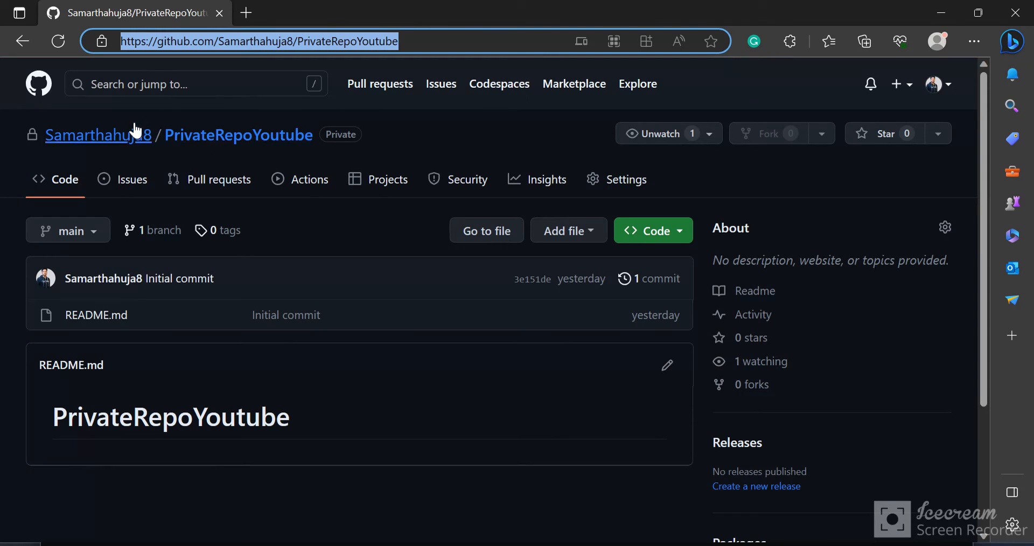
mouse_move(262, 146)
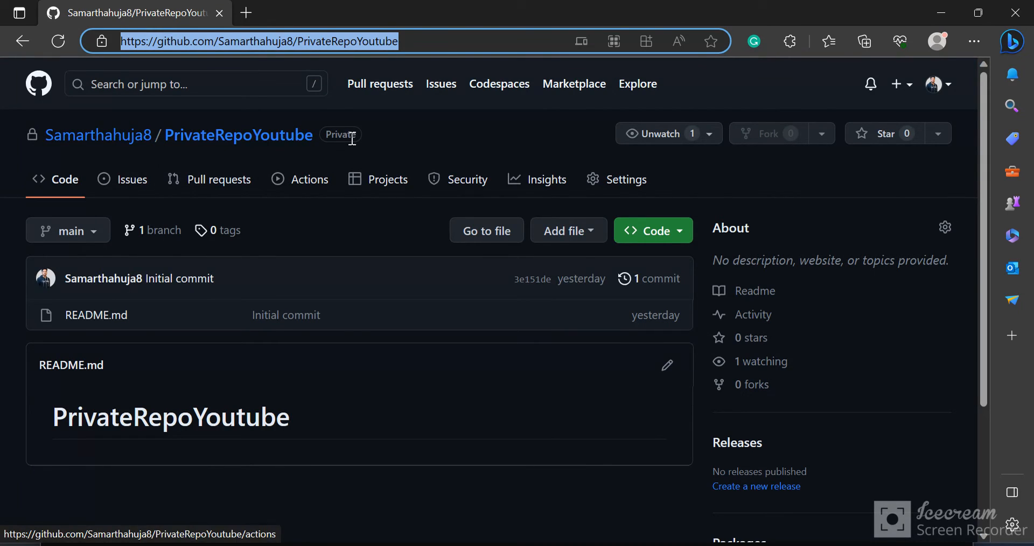
mouse_move(440, 40)
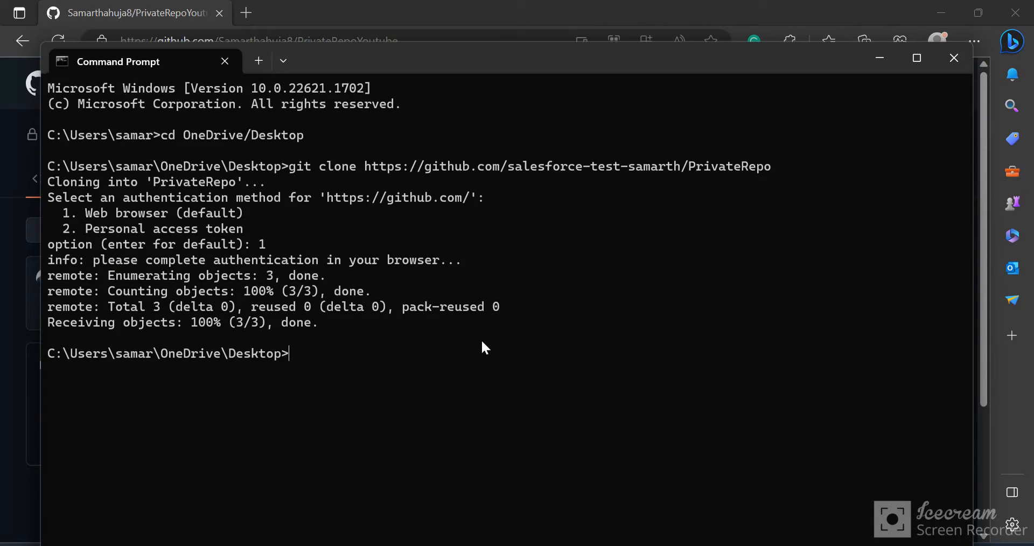
Enter git clone for PrivateRepoYoutube, which fails with 'Repository not found'.
text(git clone https://github.com/Samarthahuja8/PrivateRepoYoutube)
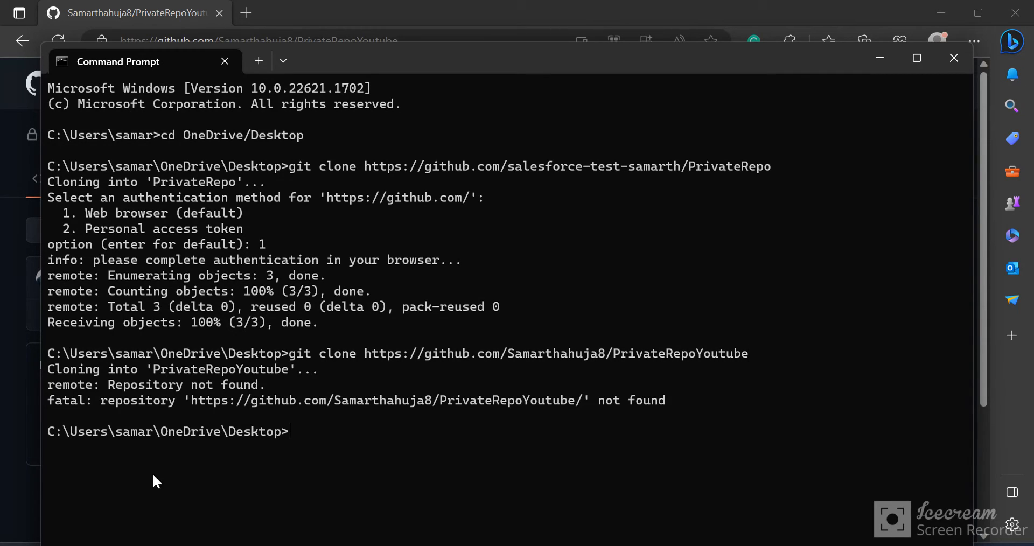
mouse_move(287, 383)
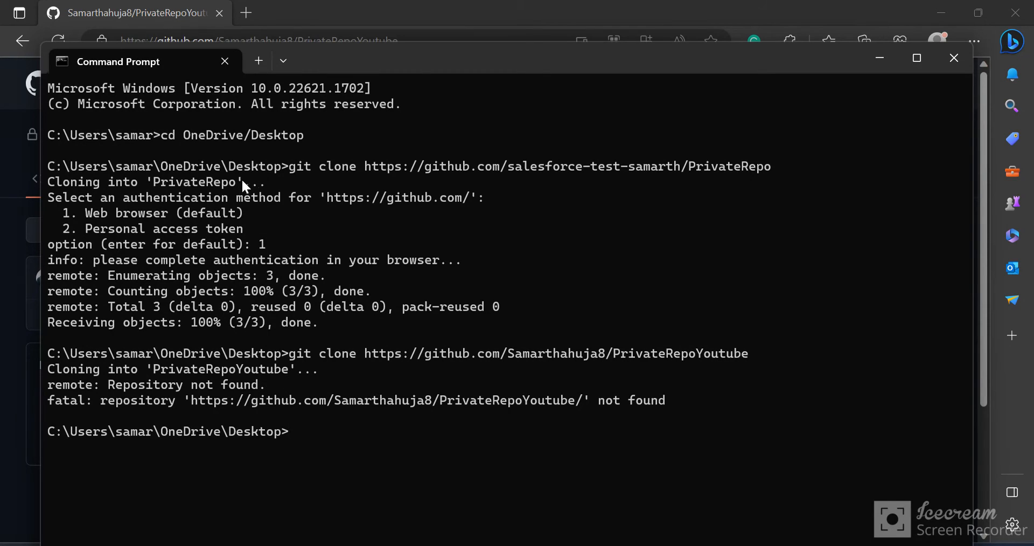
mouse_move(168, 294)
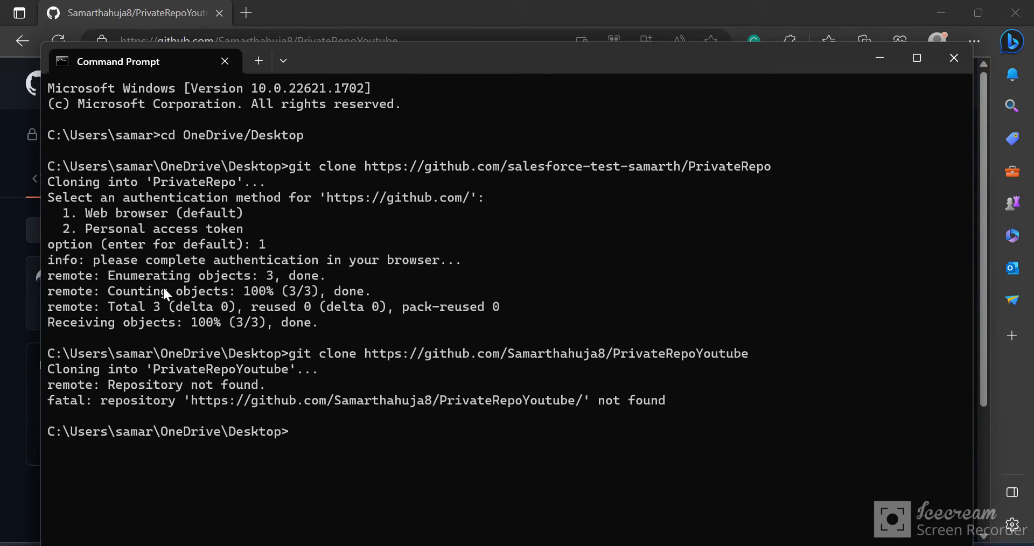
mouse_move(339, 306)
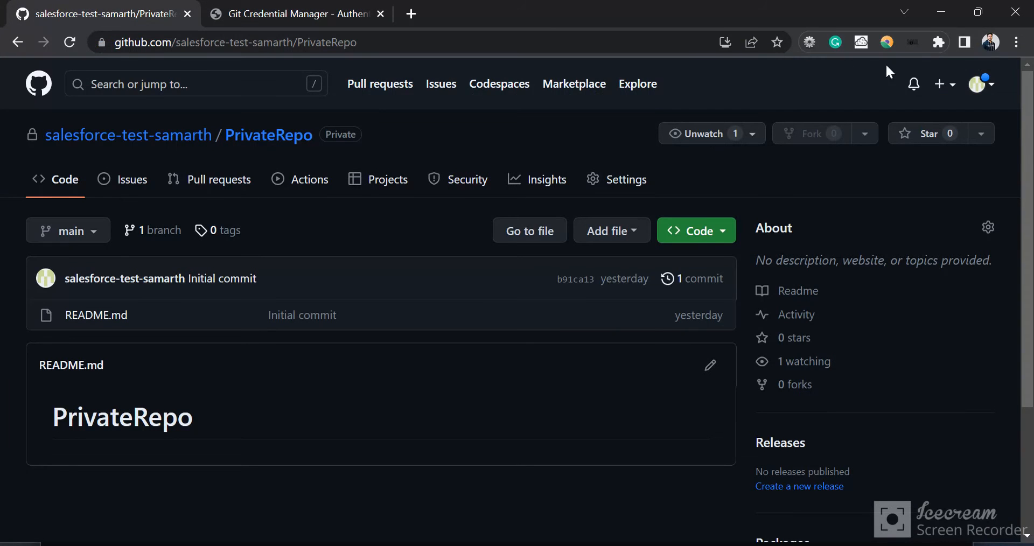
Sign out of the first GitHub account from the avatar menu, returning to Command Prompt.
click(979, 84)
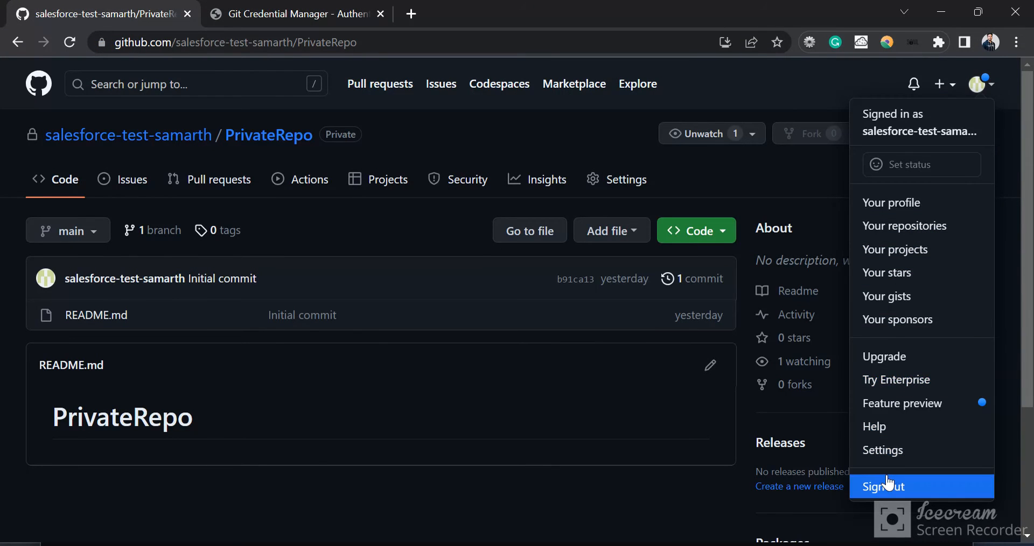
click(884, 486)
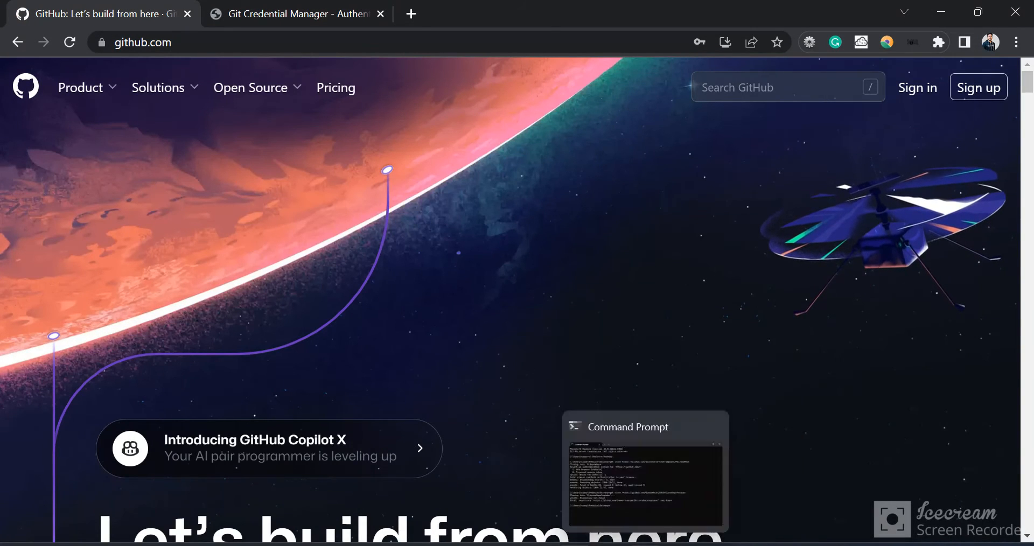
click(628, 427)
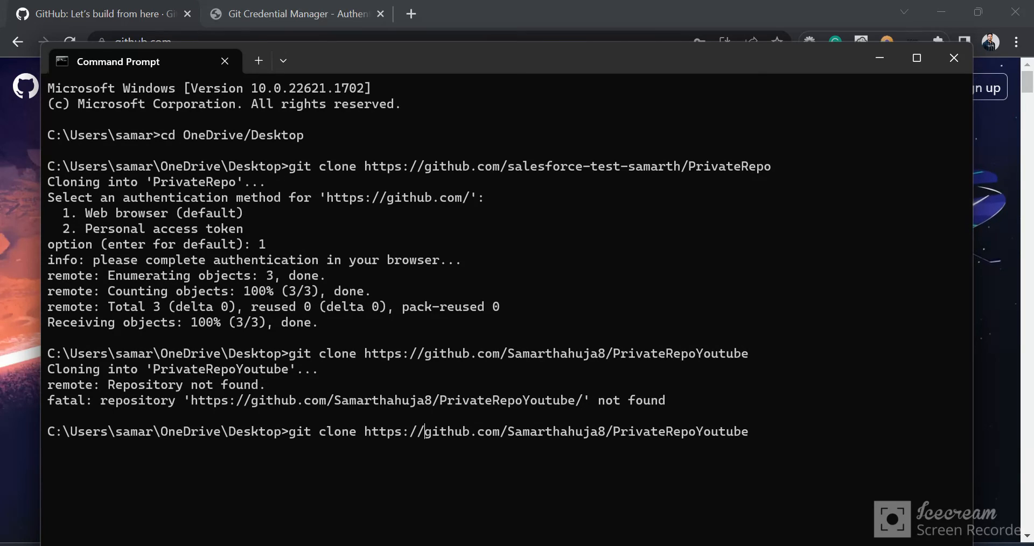
Rerun the PrivateRepoYoutube clone with 'Sama…-private@' inserted before github.com in the URL.
text(Samarthahuja8)
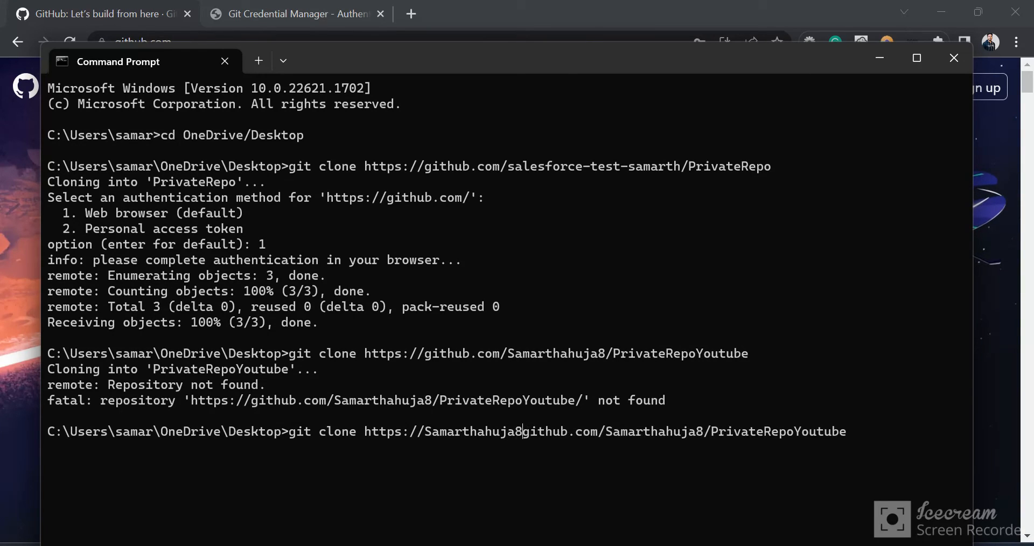
text(-p)
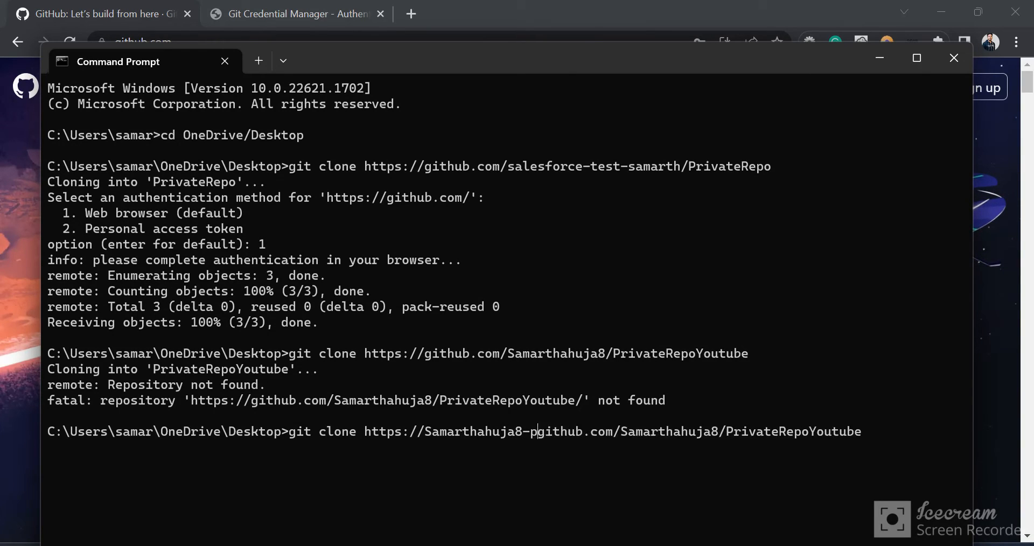
text(rivate@)
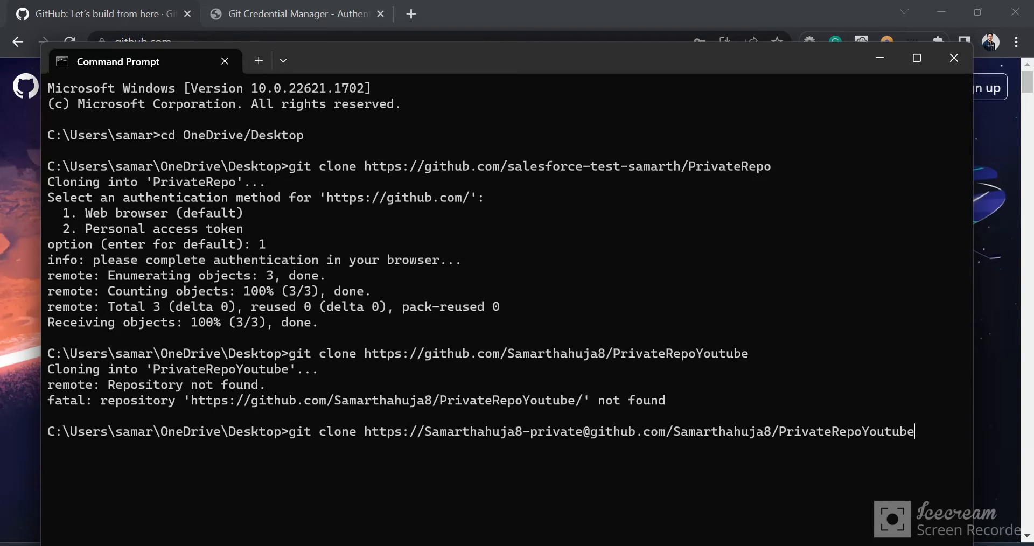
key(enter)
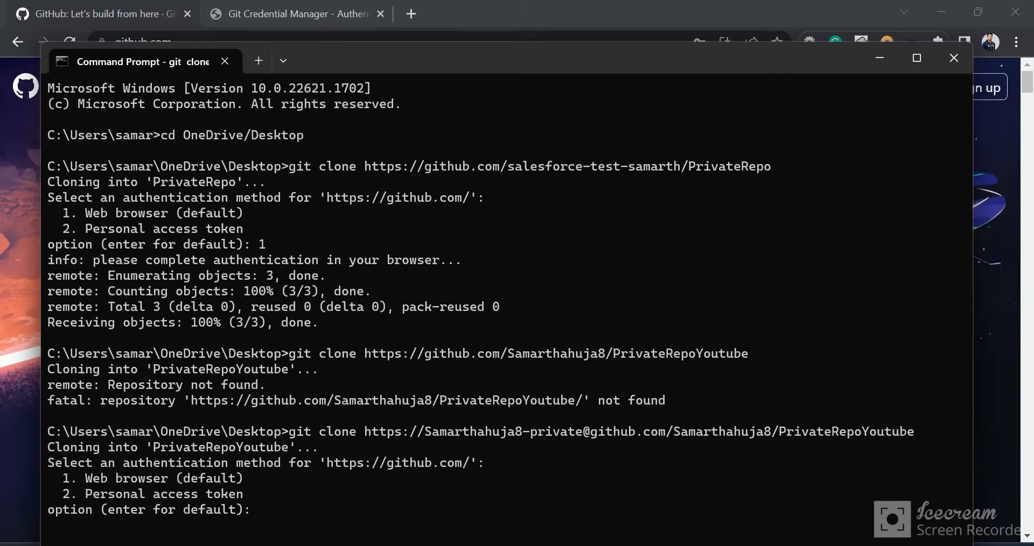
mouse_move(327, 398)
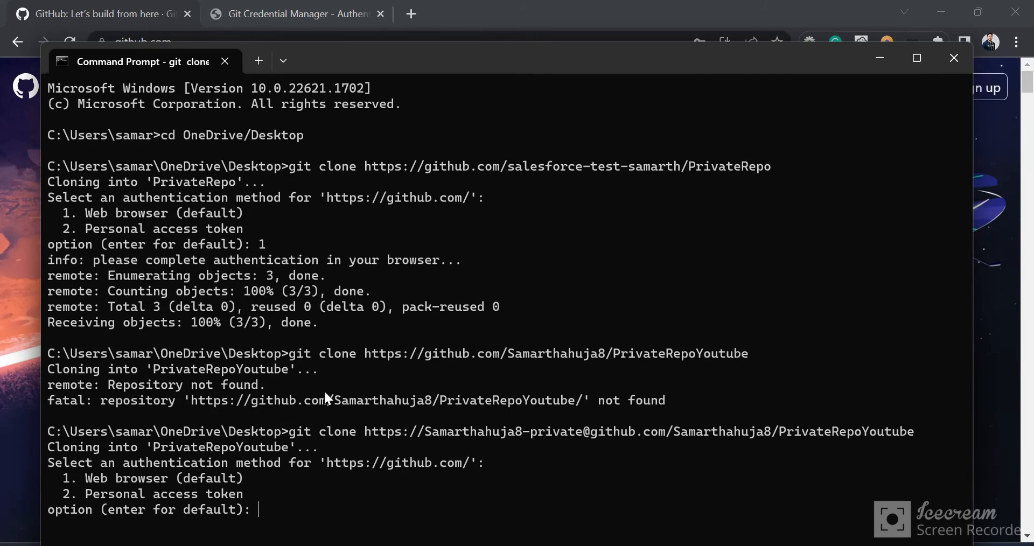
mouse_move(353, 457)
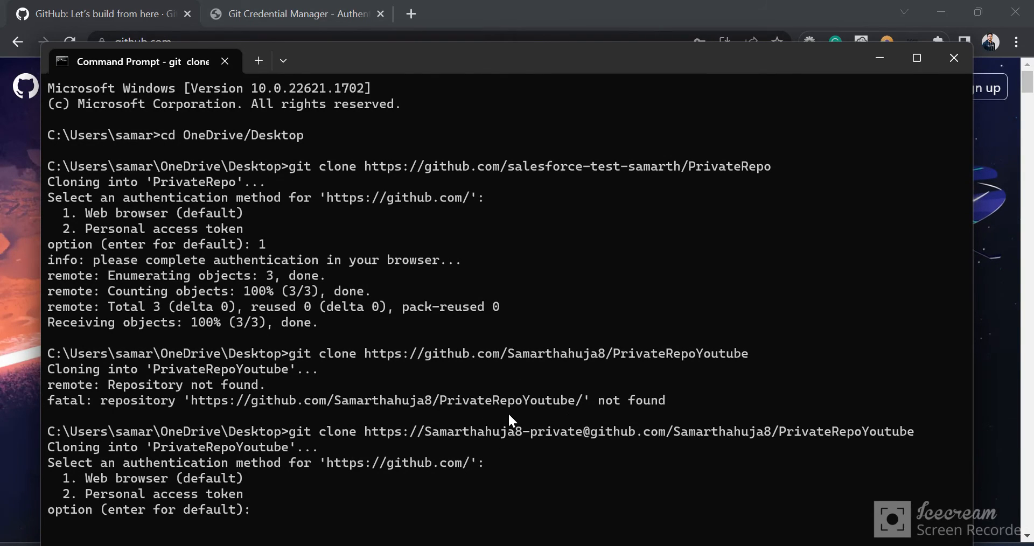
mouse_move(356, 456)
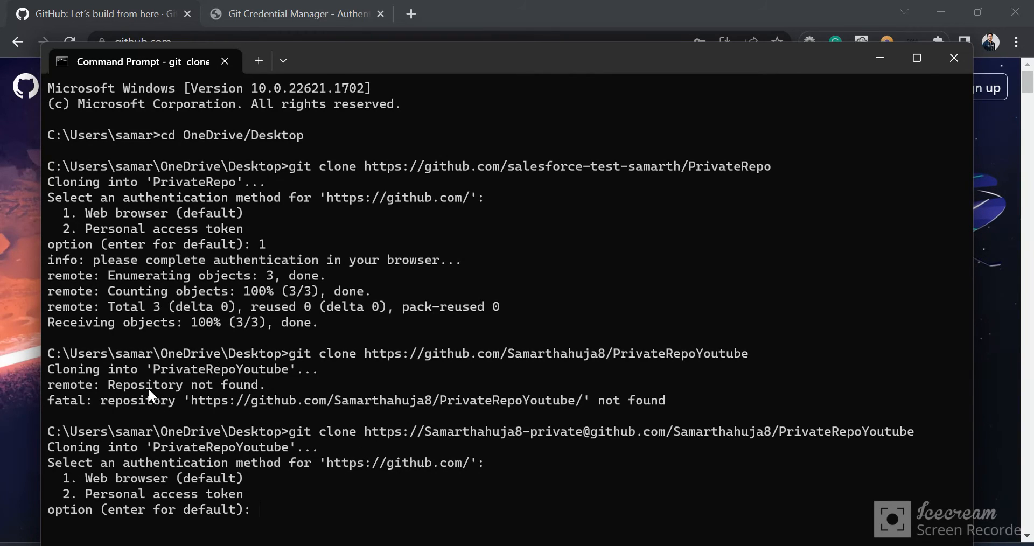
mouse_move(360, 389)
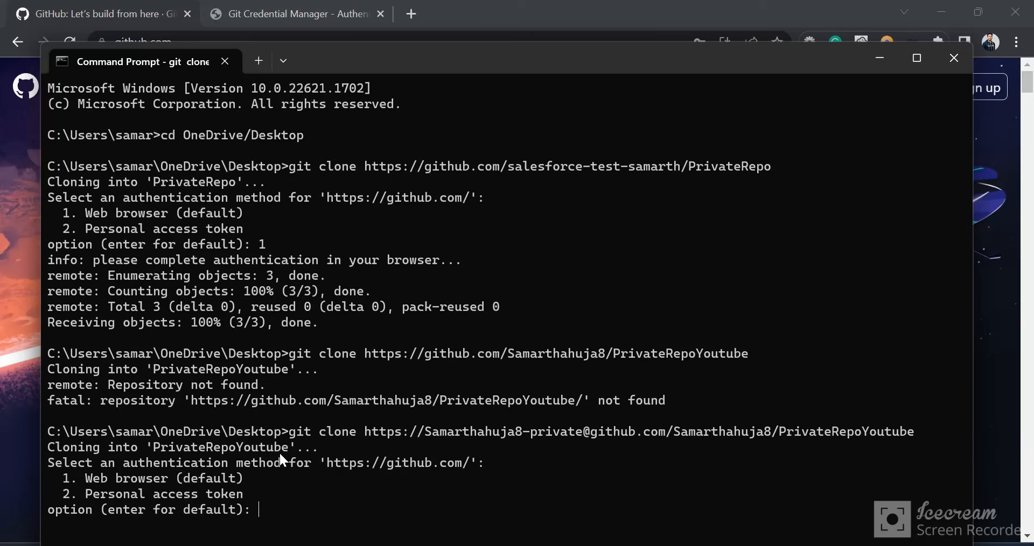
mouse_move(295, 480)
text(1)
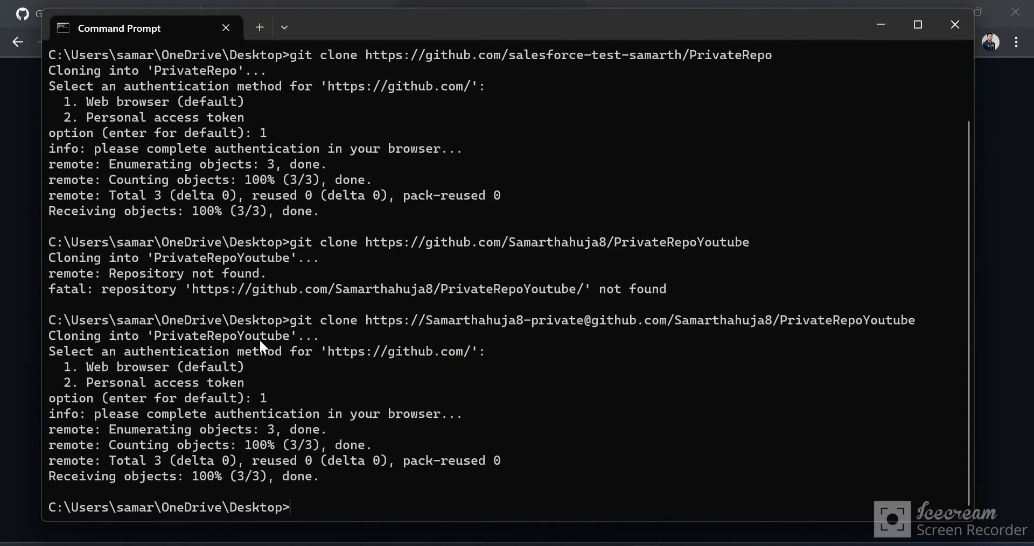
mouse_move(325, 312)
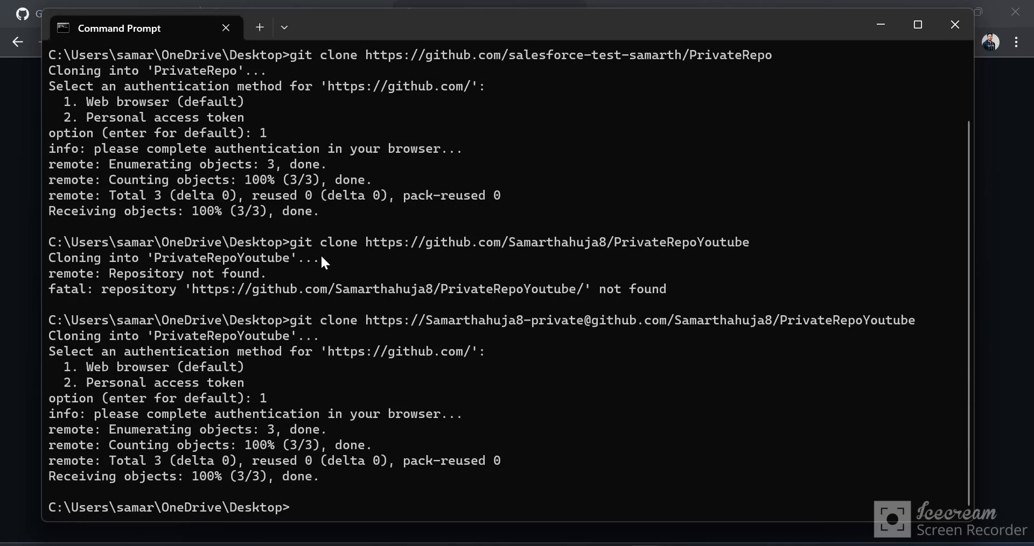
mouse_move(302, 306)
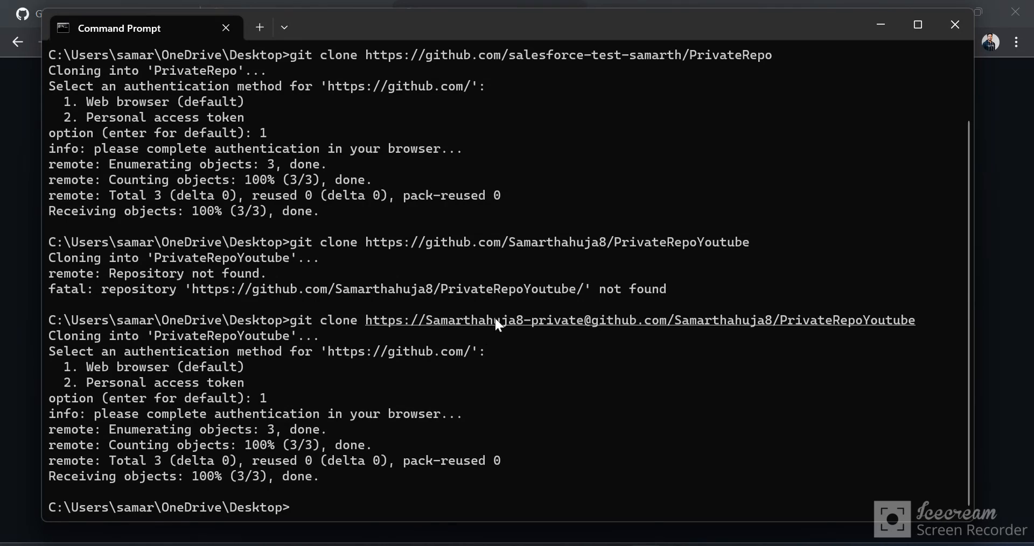
mouse_move(594, 327)
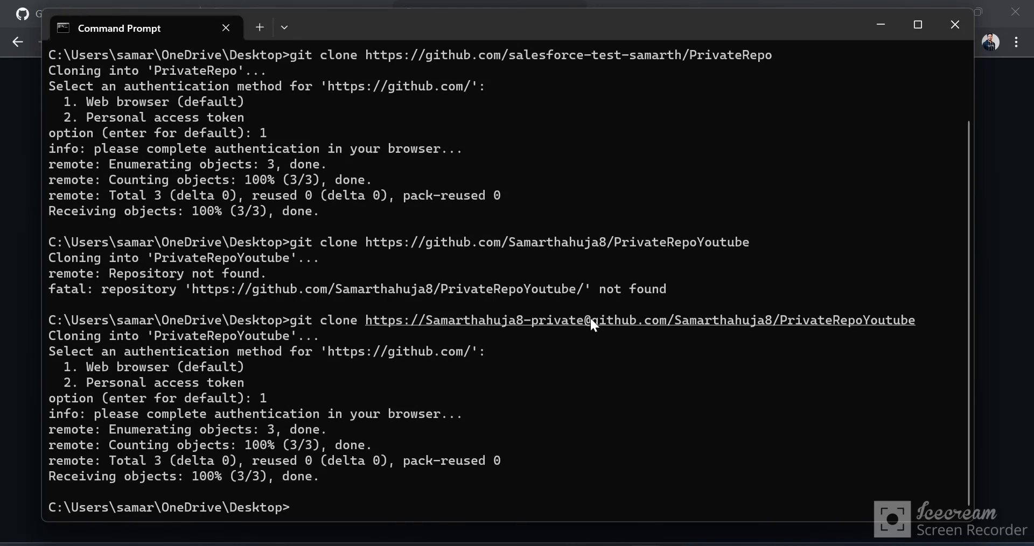
mouse_move(454, 322)
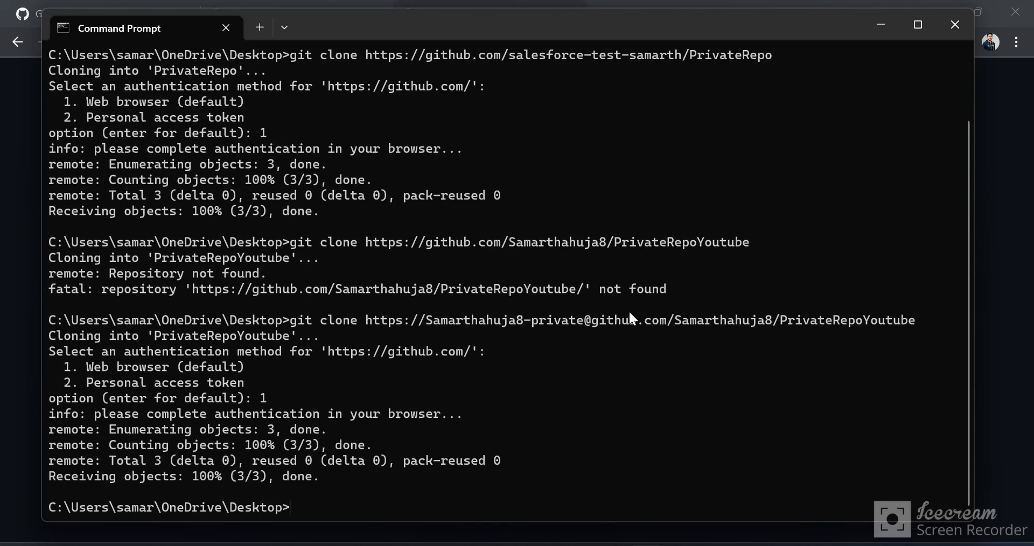
mouse_move(281, 363)
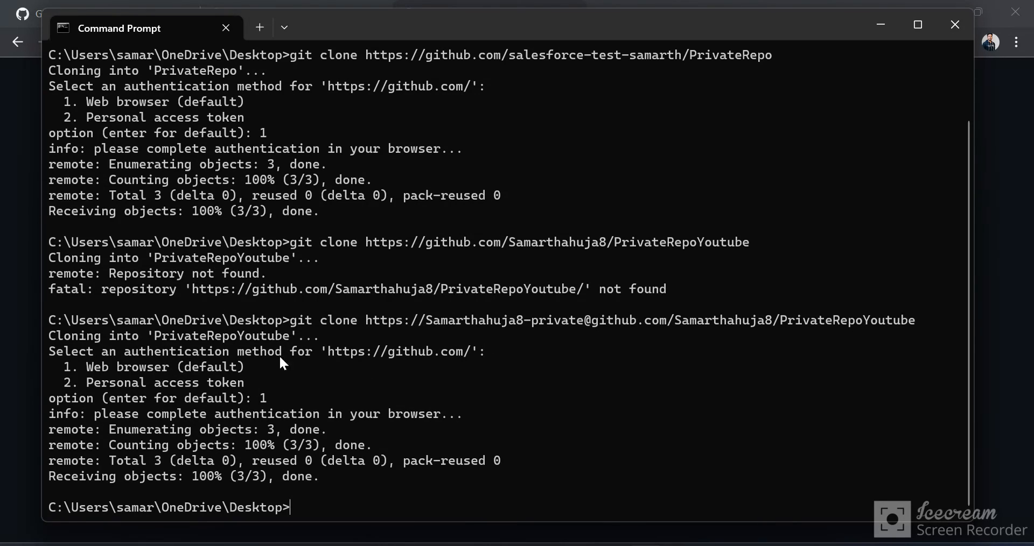
mouse_move(228, 359)
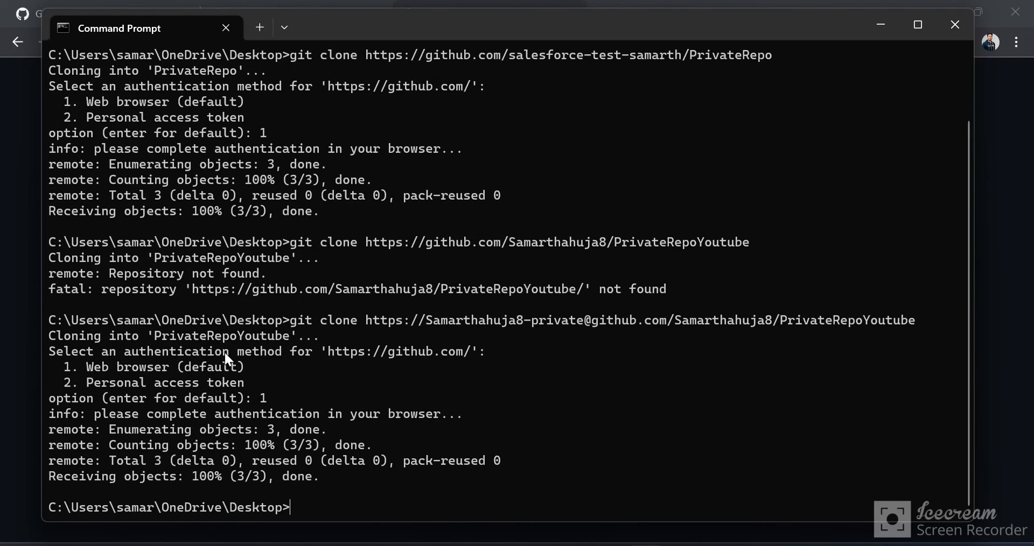